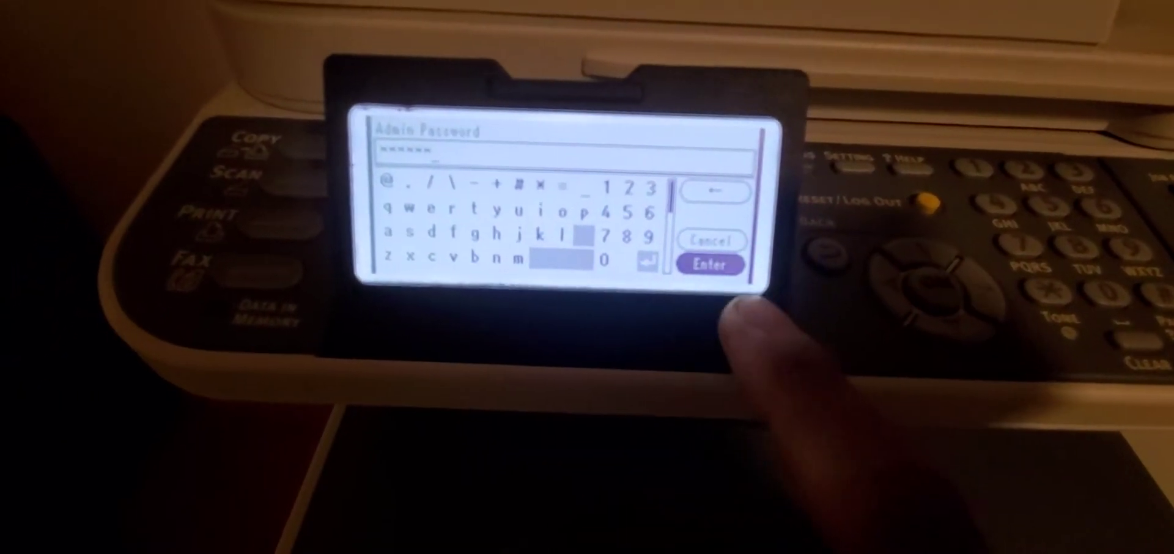
Submit the masked admin password on the keyboard screen to unlock Admin Setup
{"action": "left_click", "coordinate": [711, 264]}
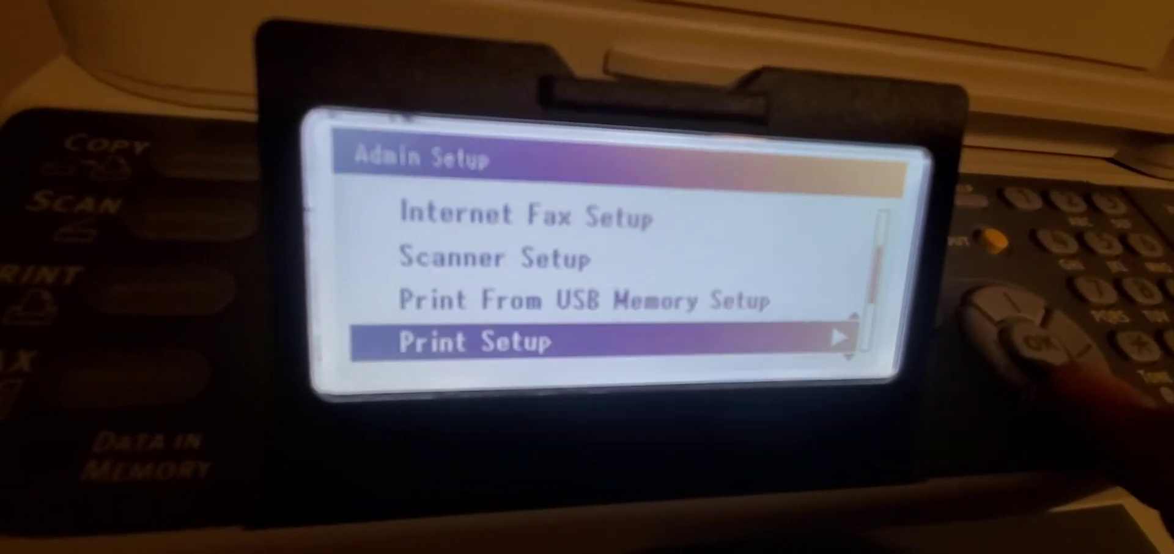
Move the Admin Setup highlight from Print Setup down to Network Menu
{"action": "key", "text": "Down"}
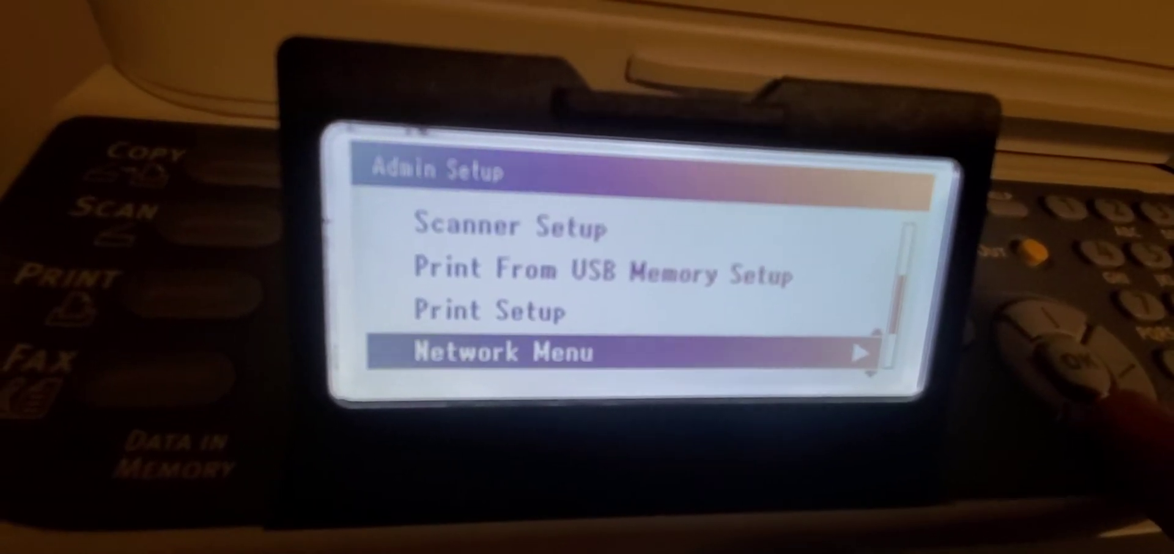